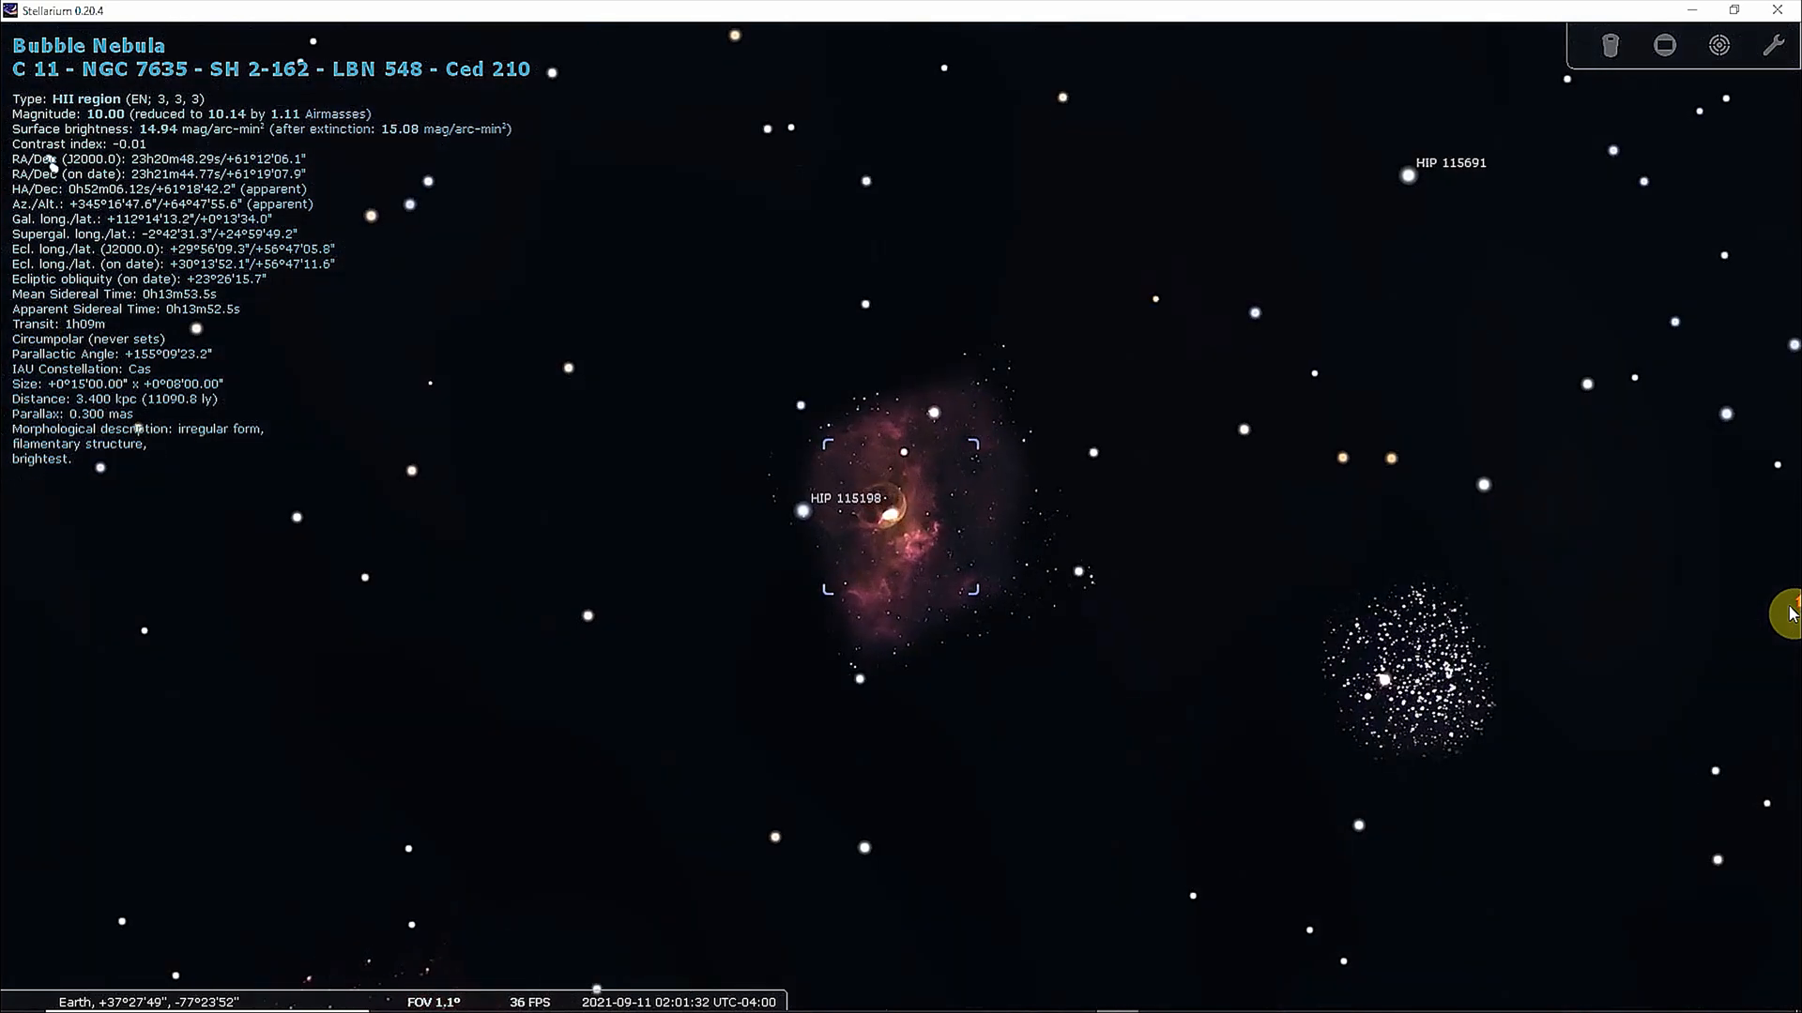
mouse_move(1732, 634)
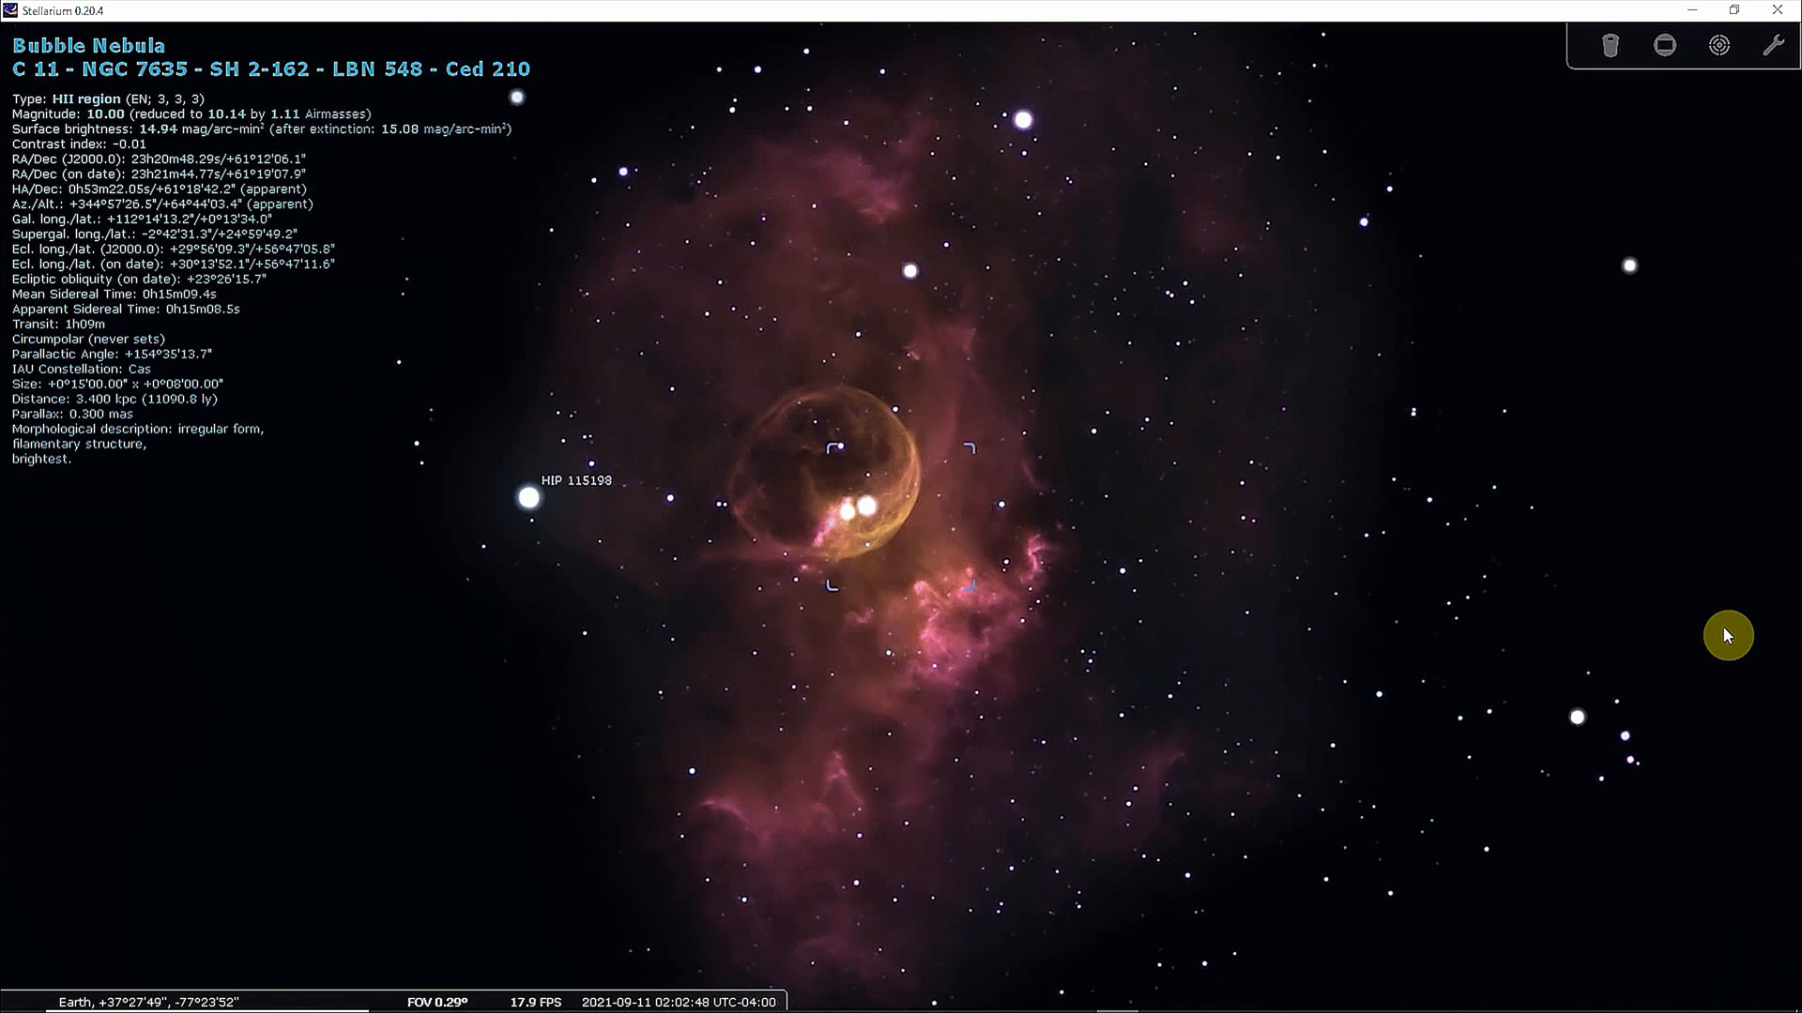
Zoom out from the Bubble Nebula to an 18° field around Caph
scroll(down, 3)
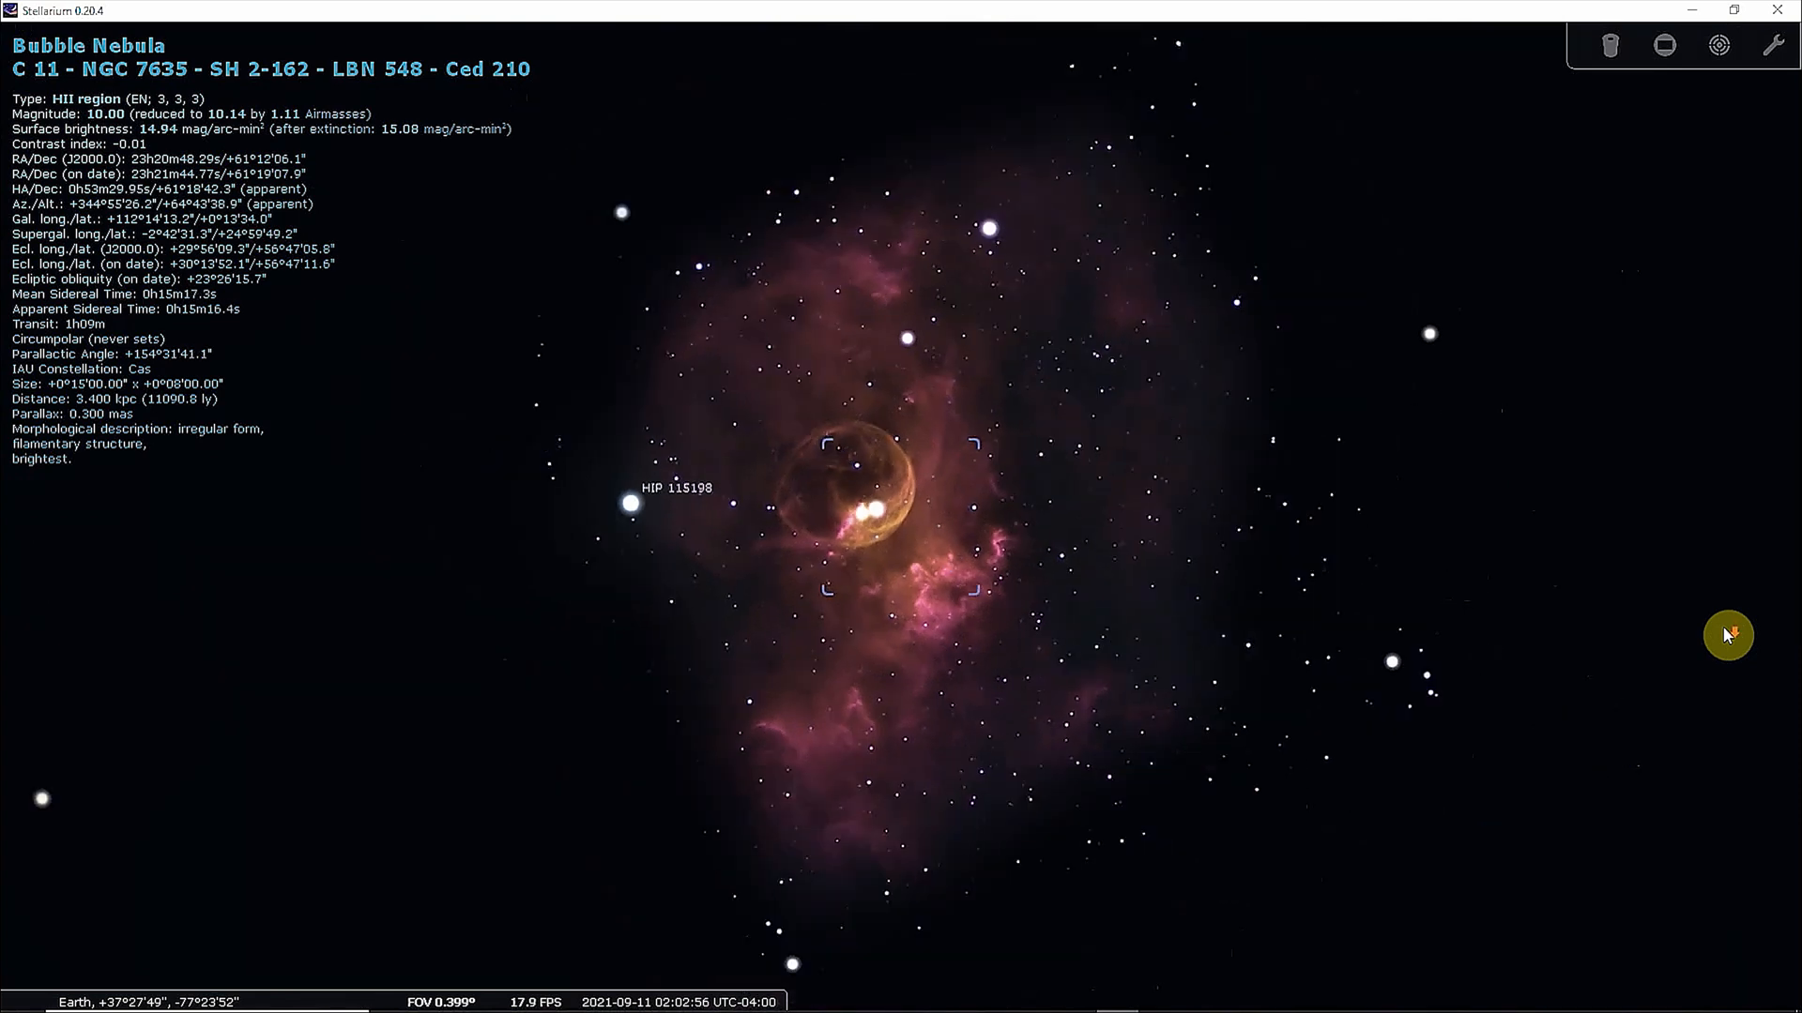
scroll(down, 3)
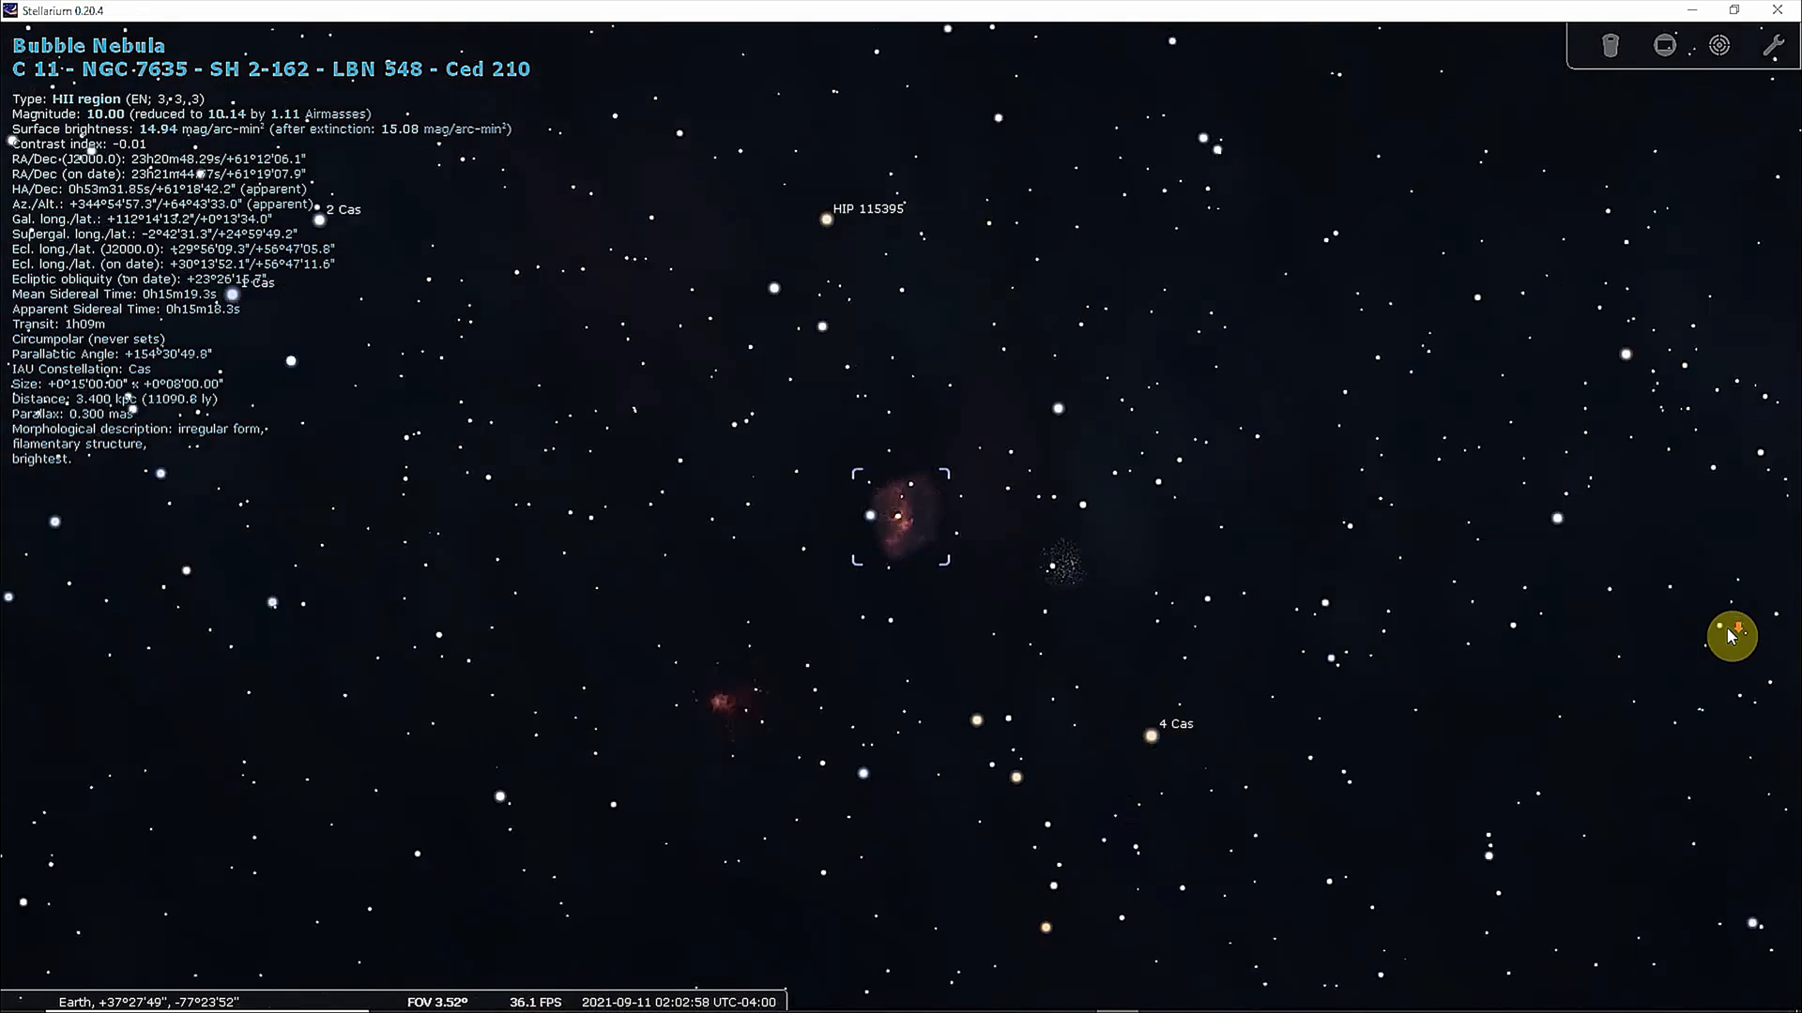
scroll(down, 3)
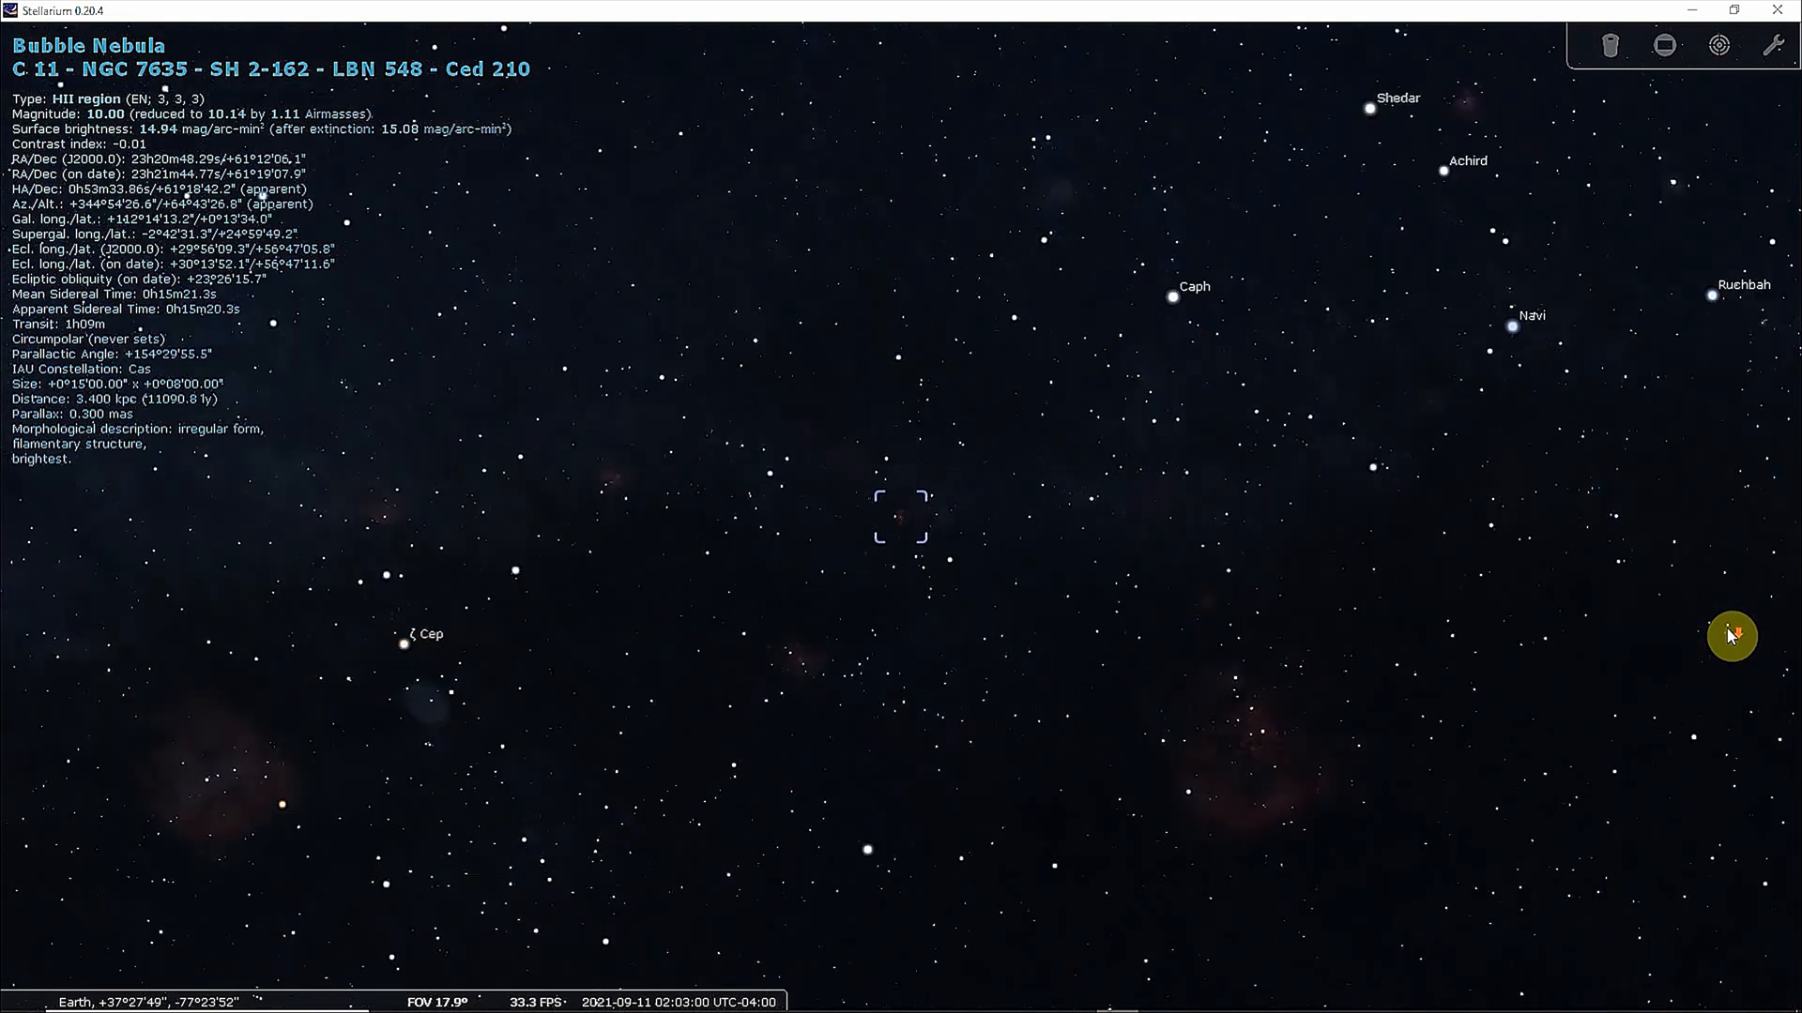
scroll(down, 3)
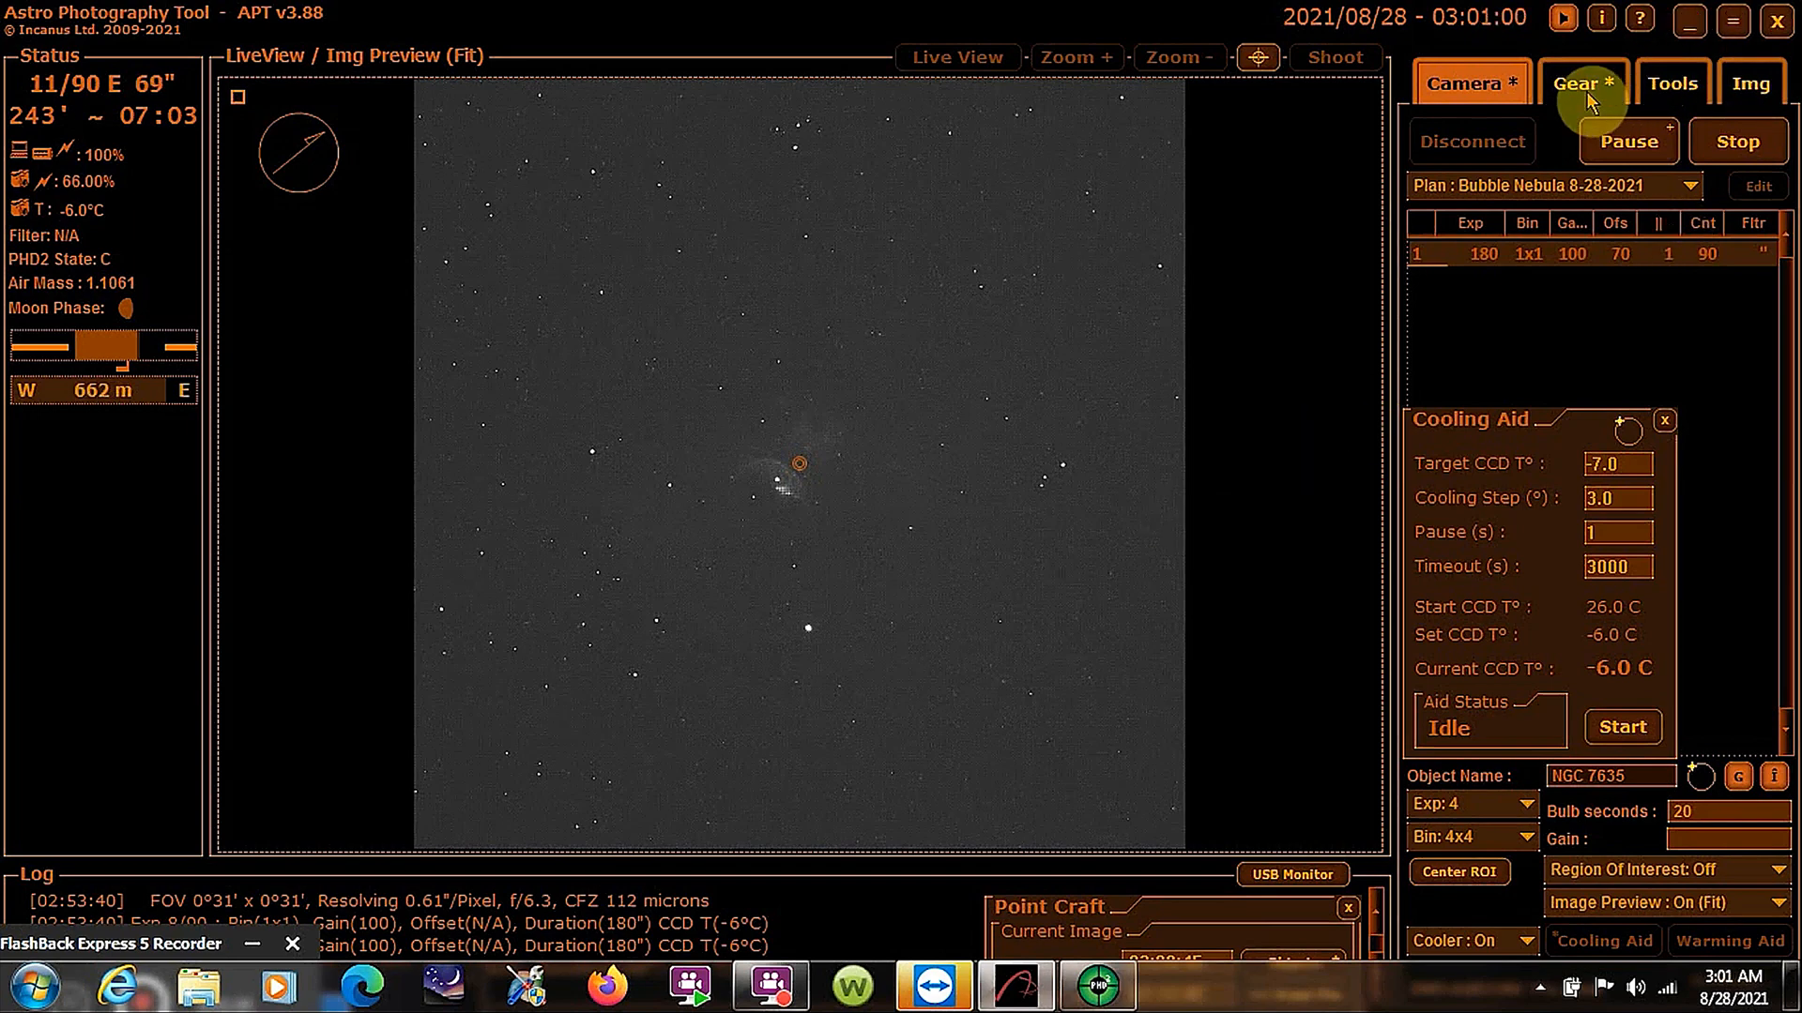
Check under Gear > Guide that PHD2 Guiding is the guiding program and accept
click(1583, 83)
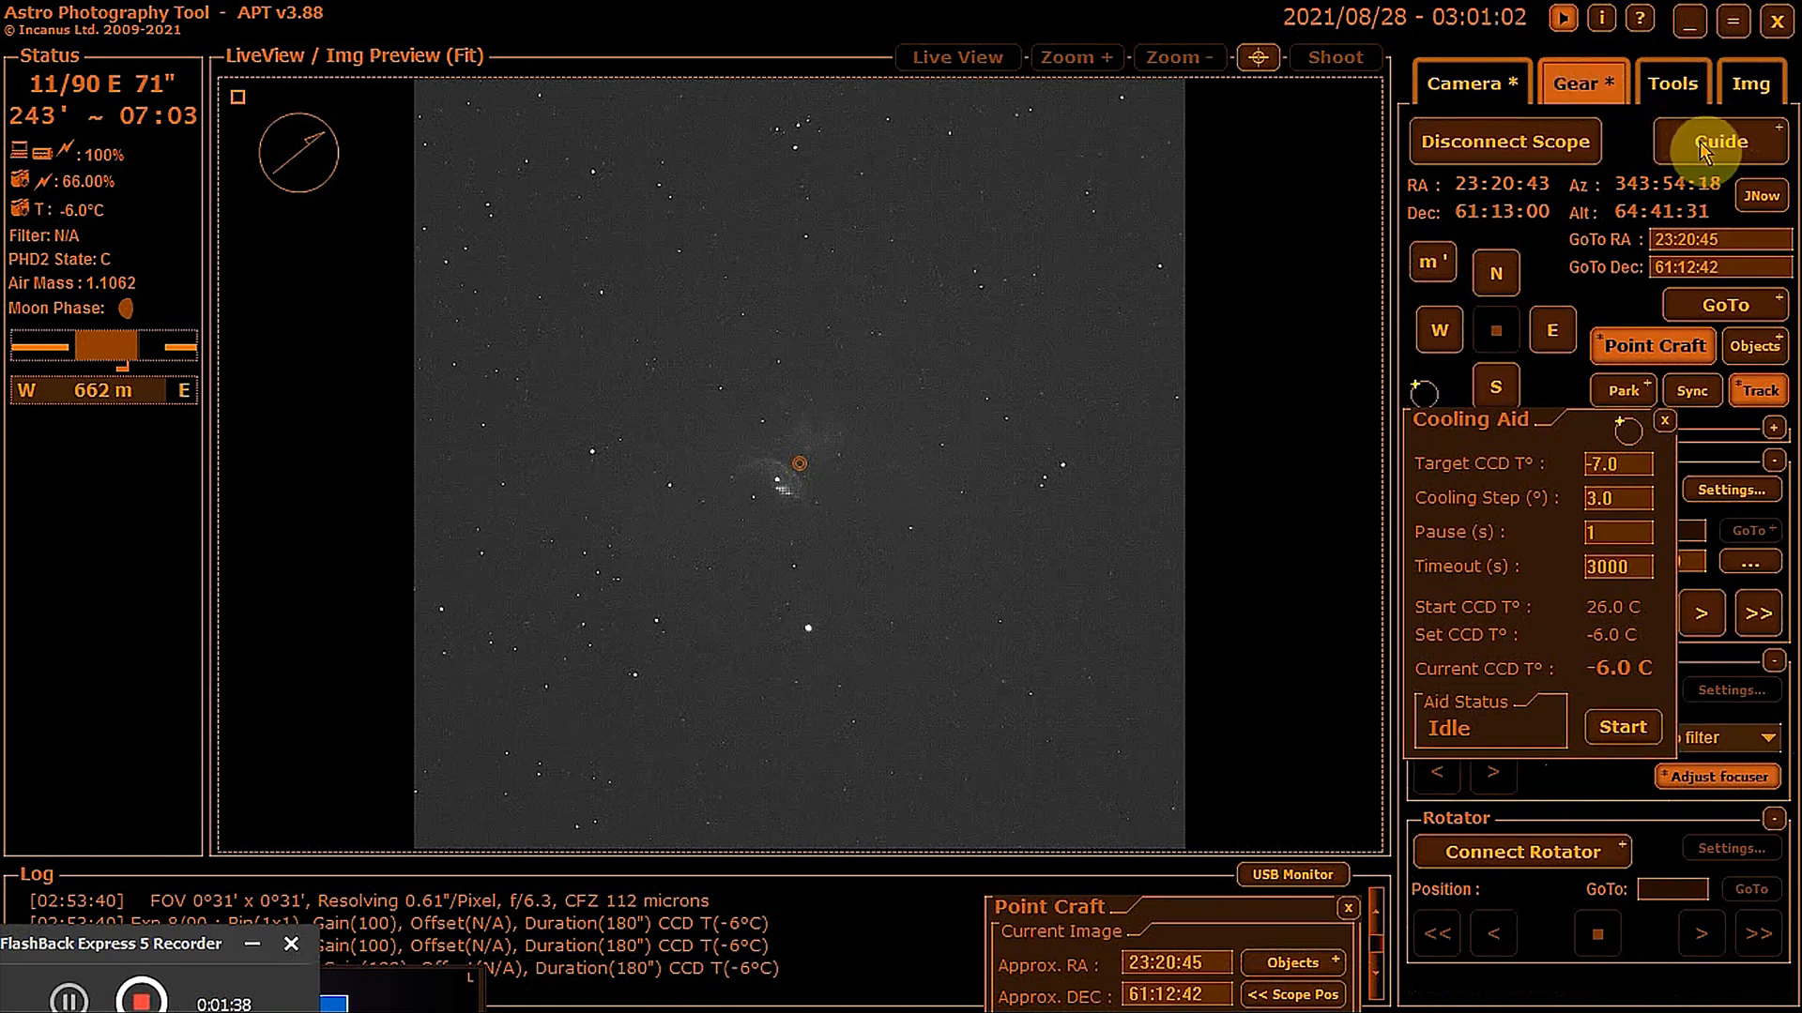
click(1721, 142)
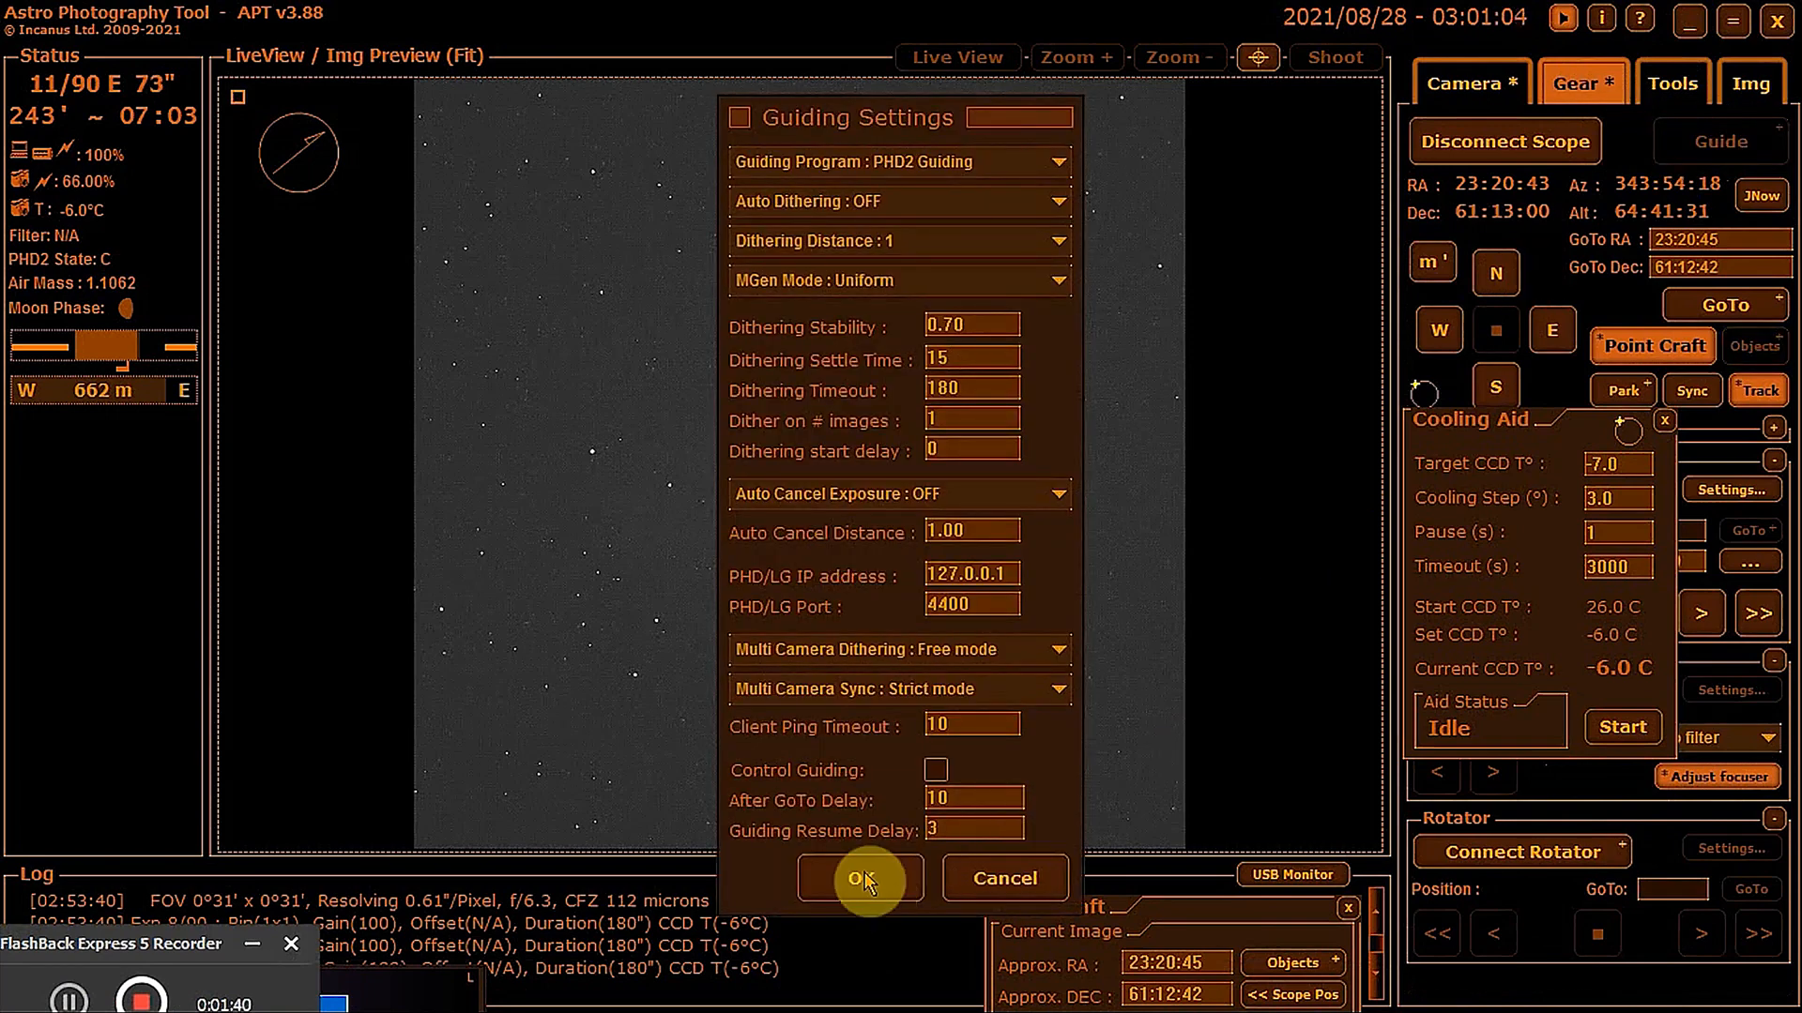
click(858, 878)
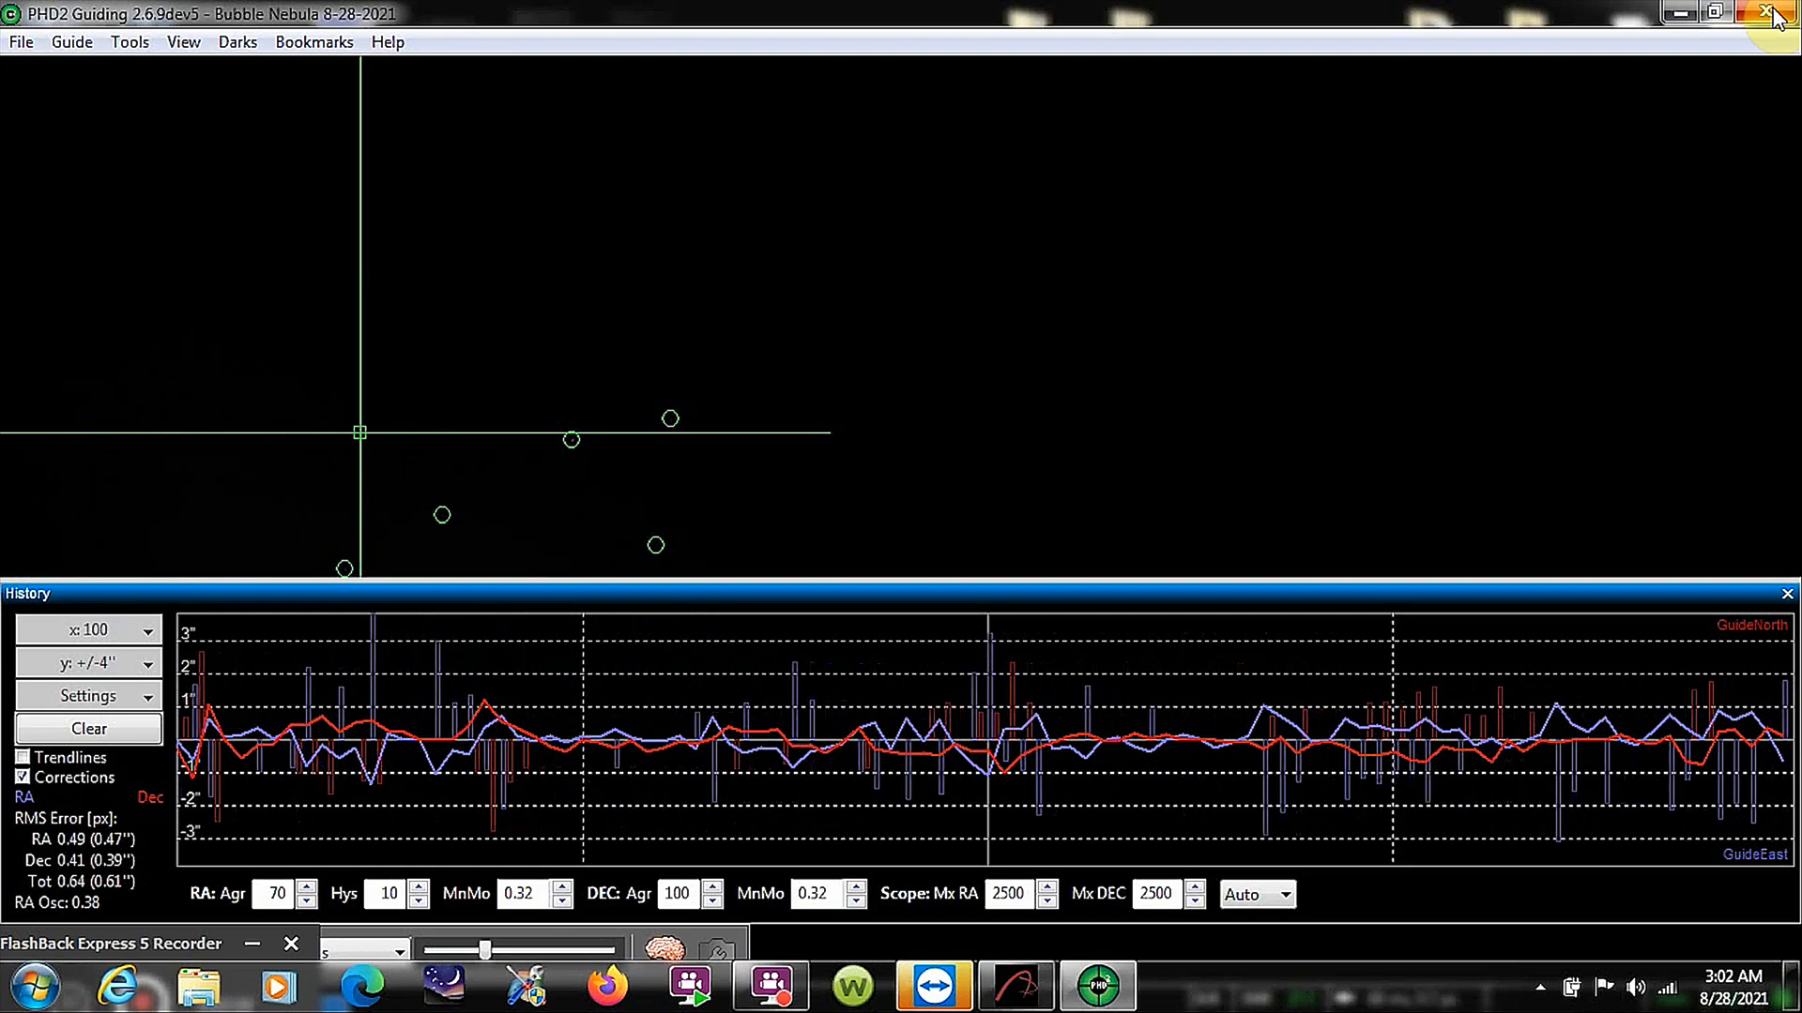
click(22, 777)
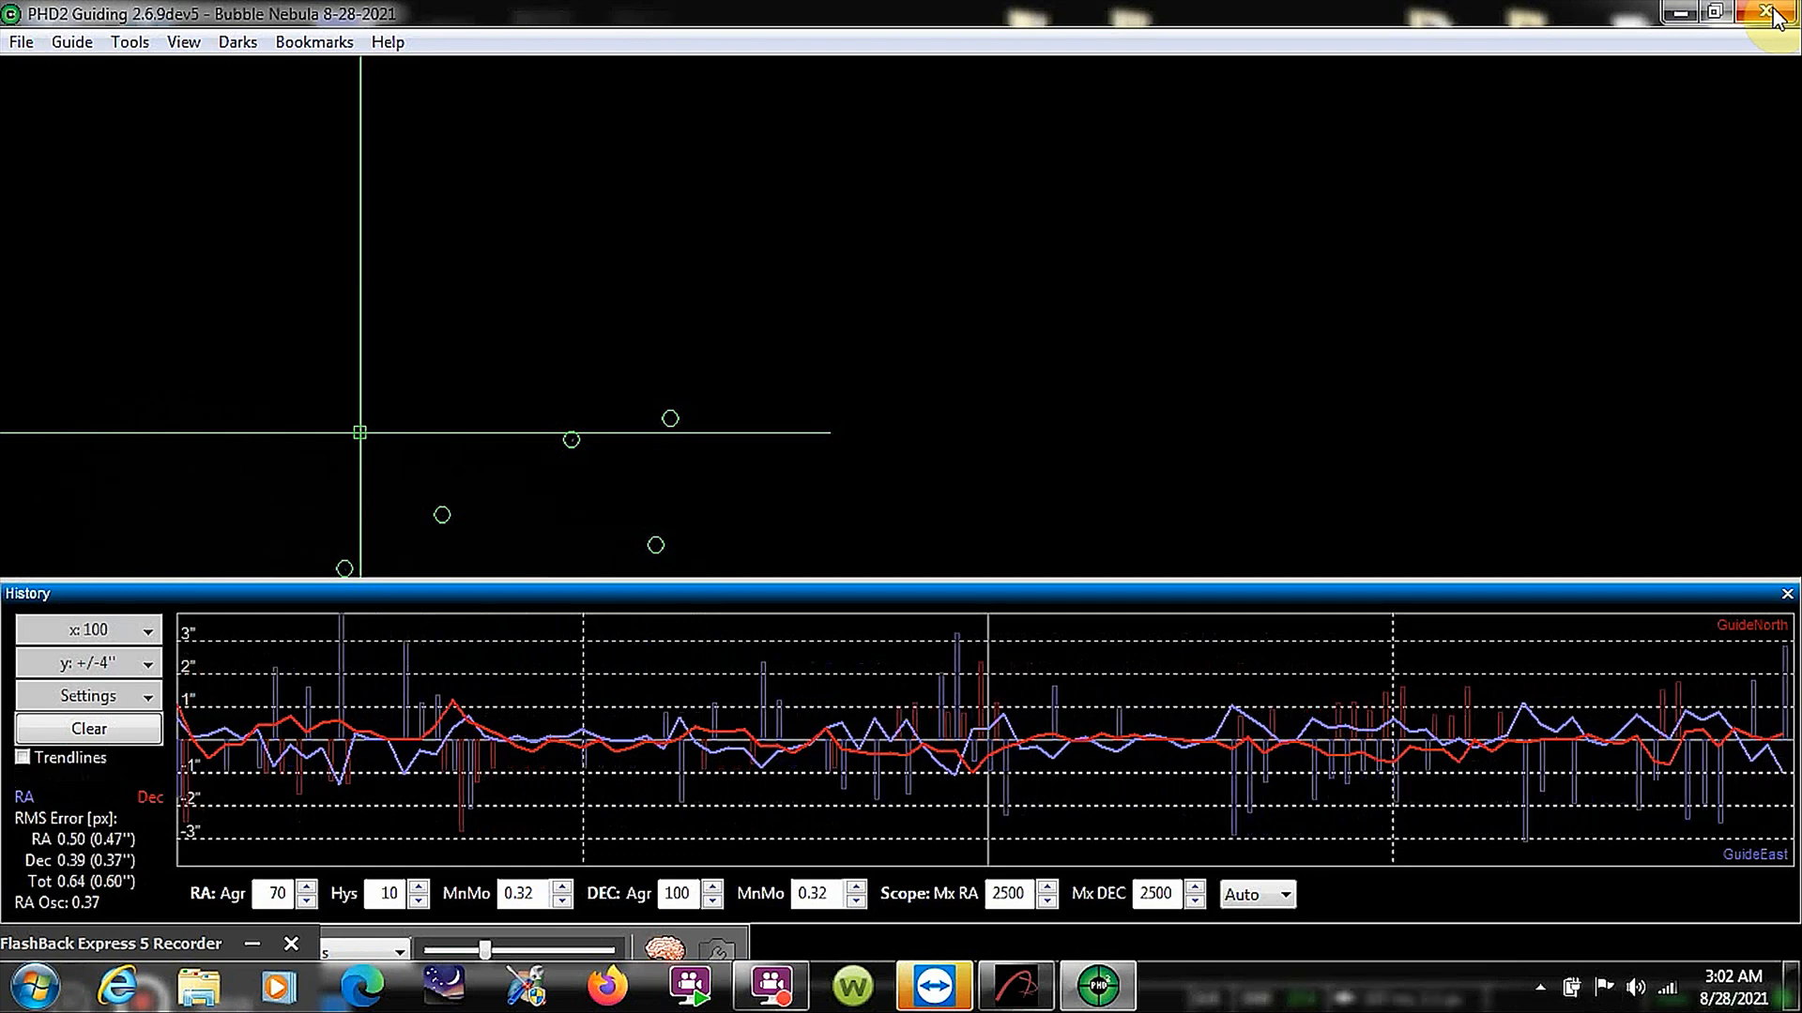
click(21, 778)
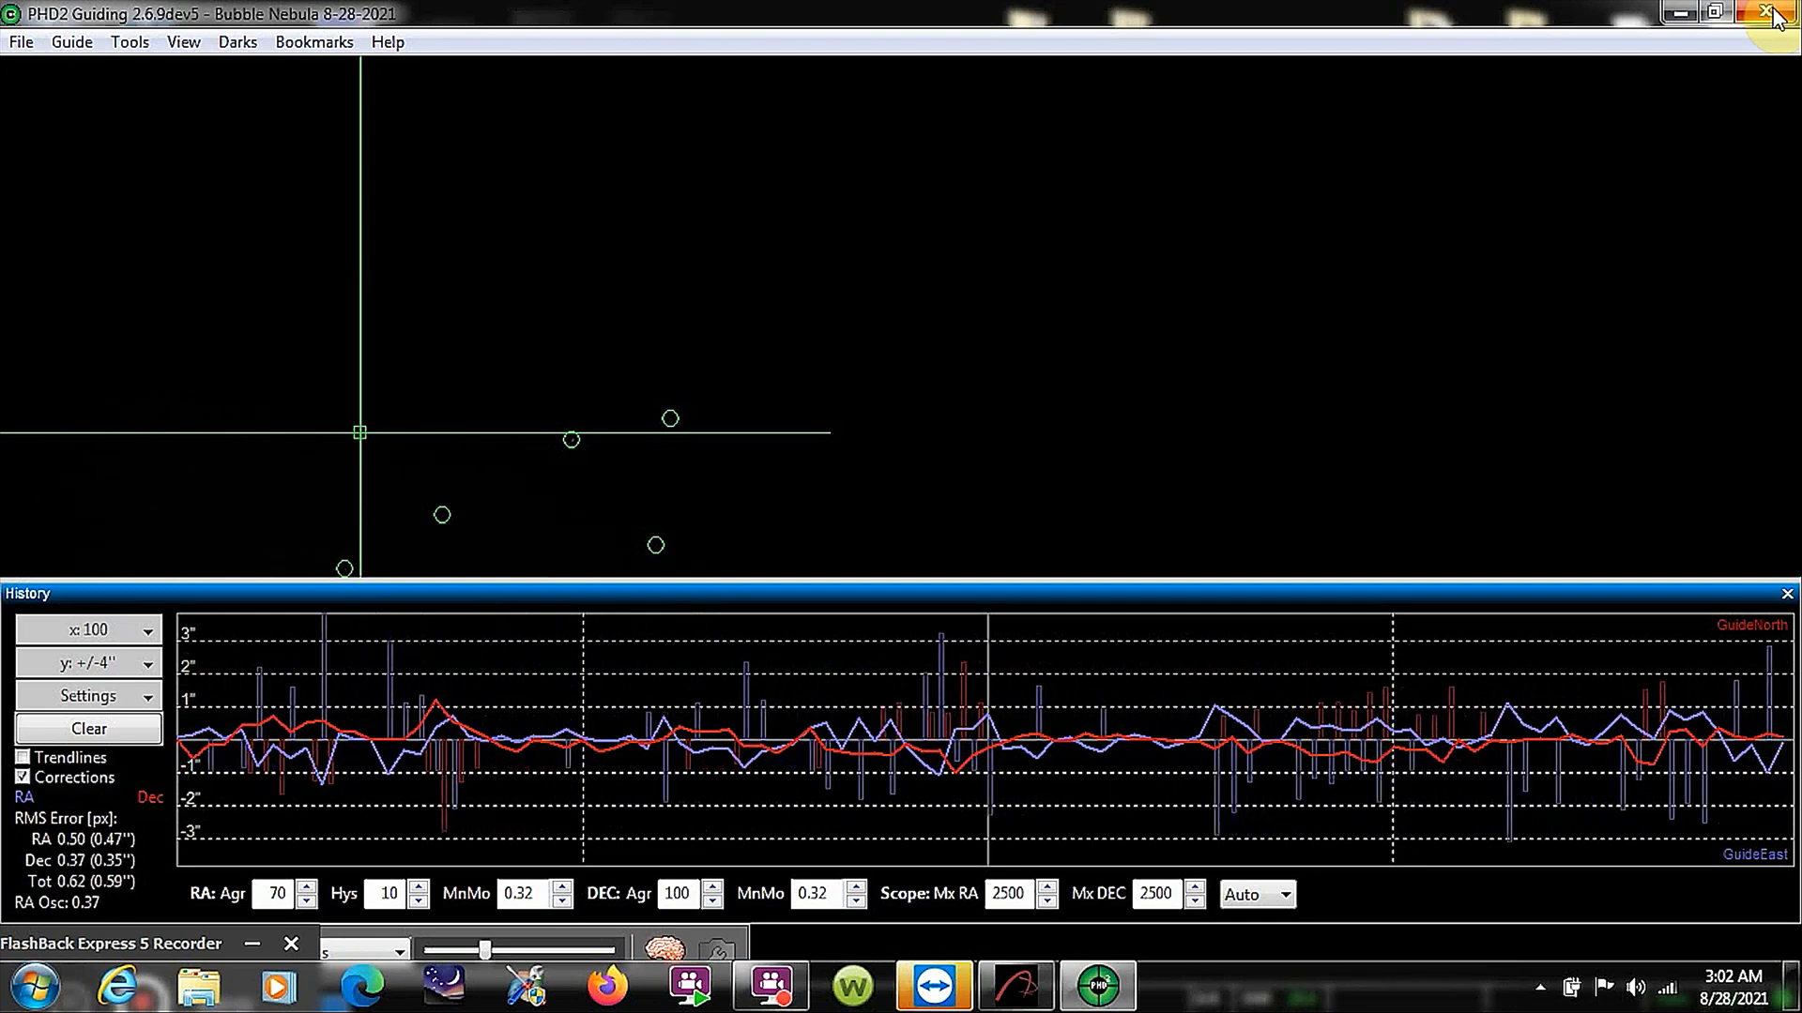